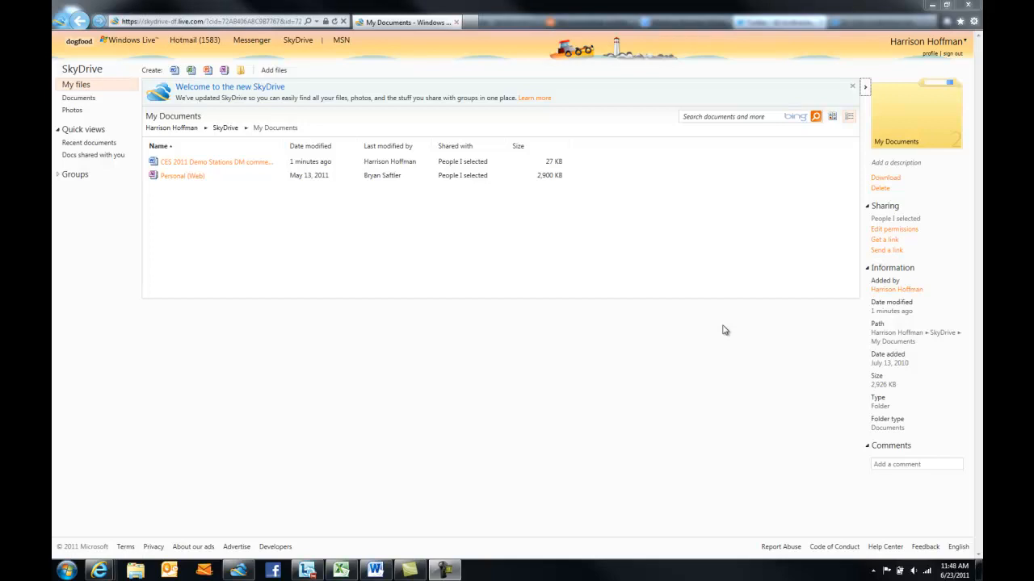
mouse_move(503, 333)
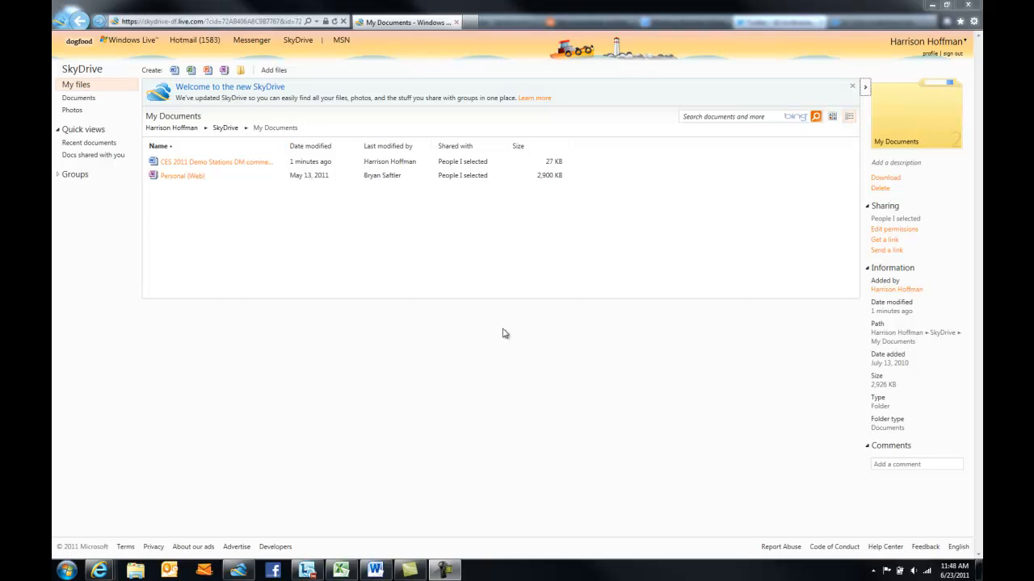
mouse_move(430, 267)
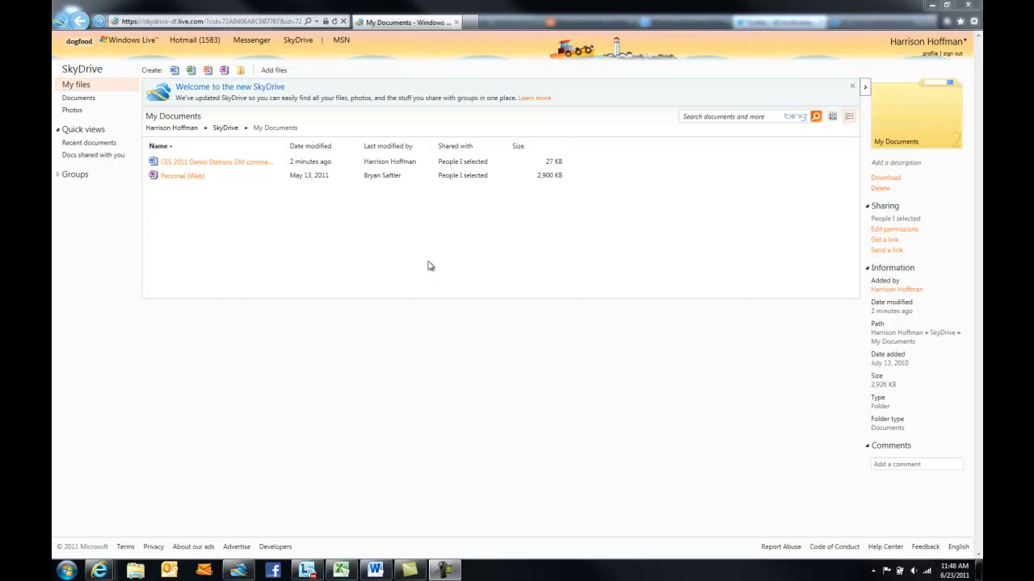
Step: Select the CES 2011 Demo Stations document to show its details pane
left_click(216, 162)
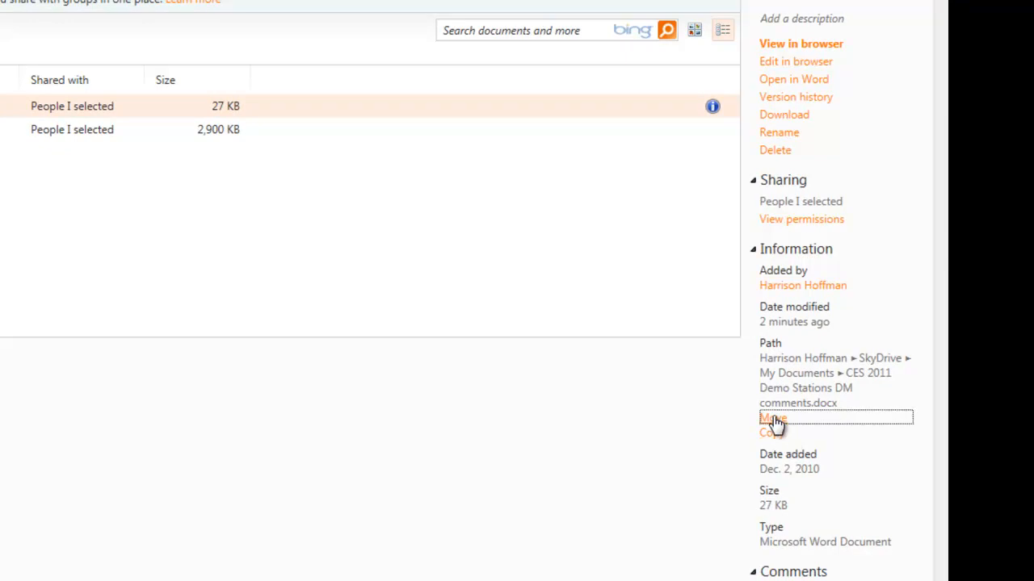
Step: Move the document into the 2010 Files folder and confirm the move
left_click(772, 417)
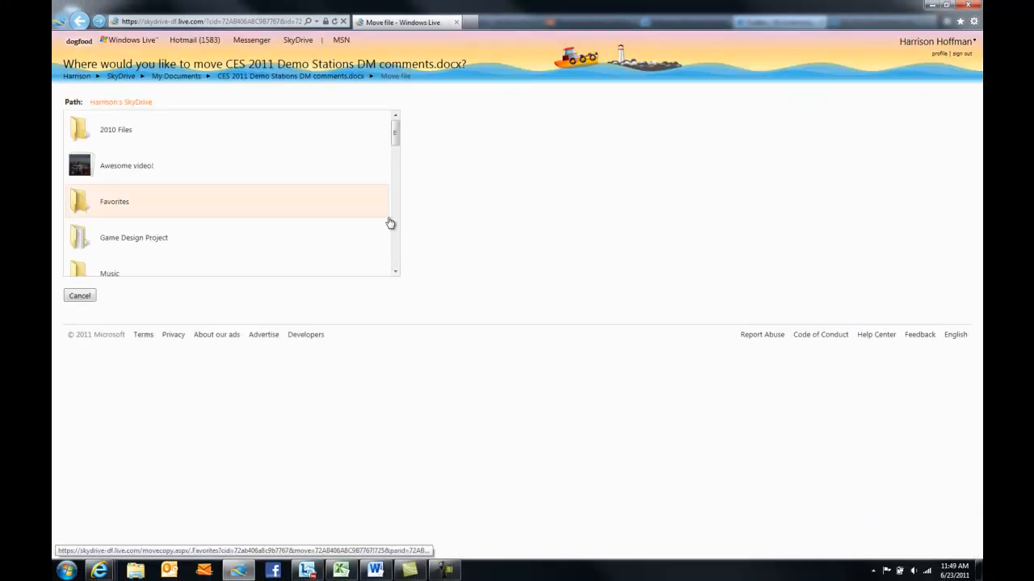
mouse_move(218, 129)
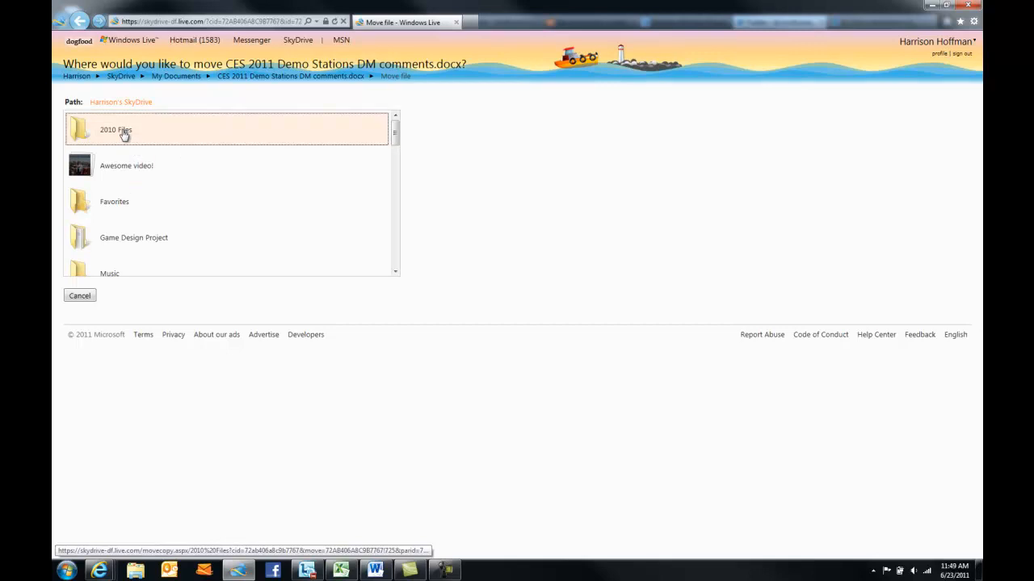
left_click(116, 129)
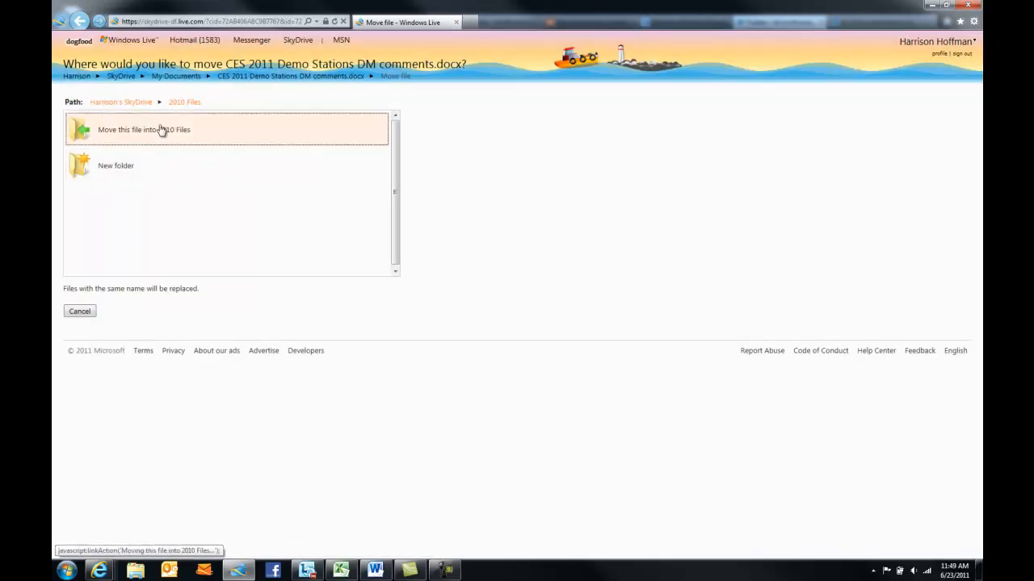
left_click(144, 129)
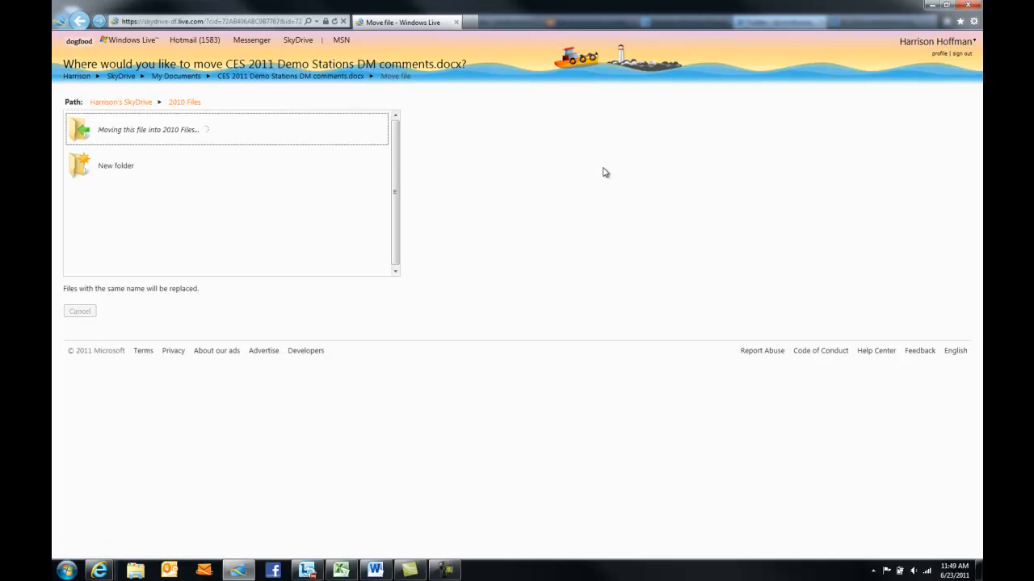